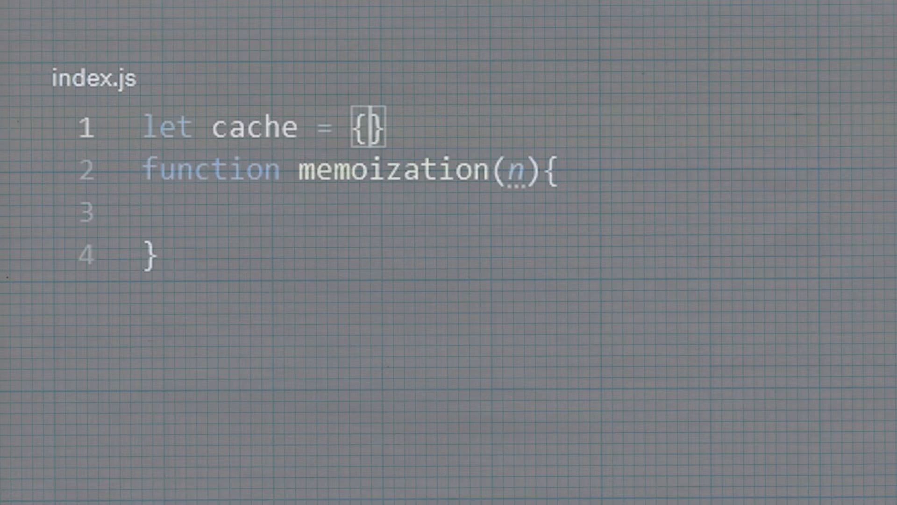
Step: Define a function named recursion whose body calls recursion() with no stopping condition
text(if(cach)
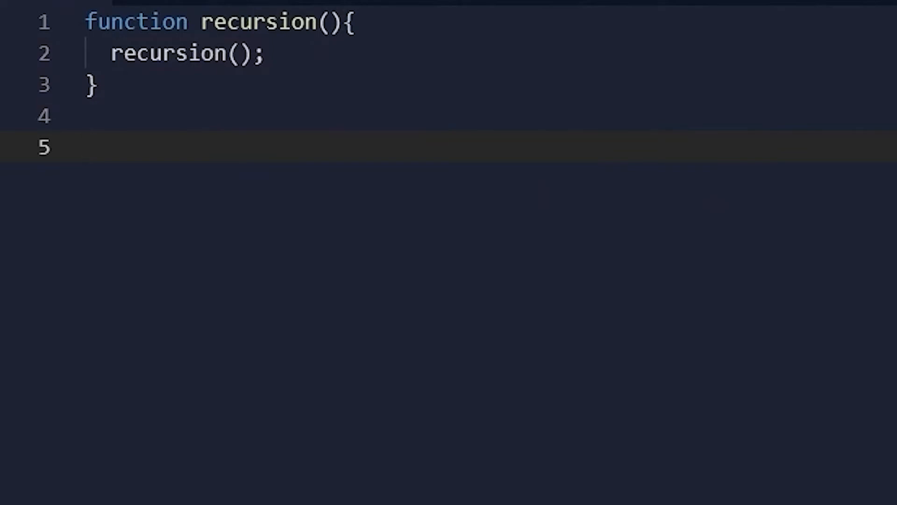
Step: Add let counter = 0, counter++, an if(counter > 4) return check, and a recursion() call
text(recursion();)
text(let cou)
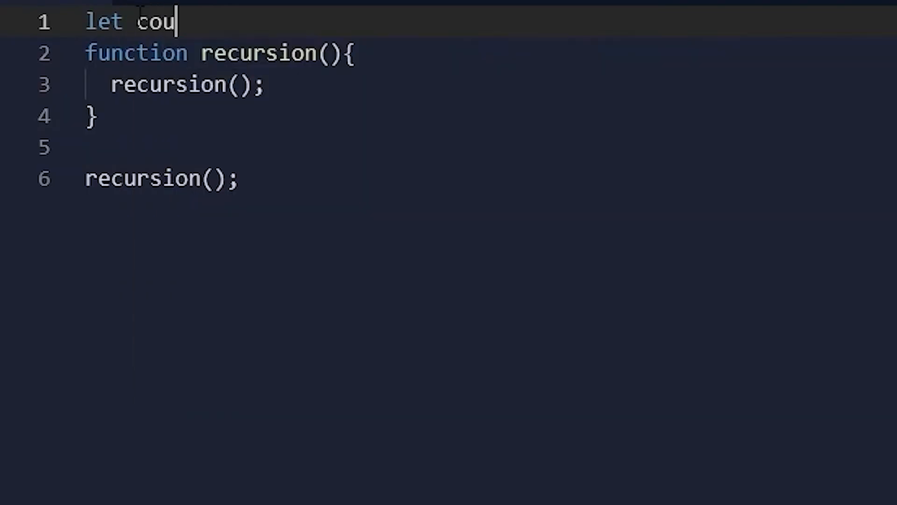
text(nter = 0;)
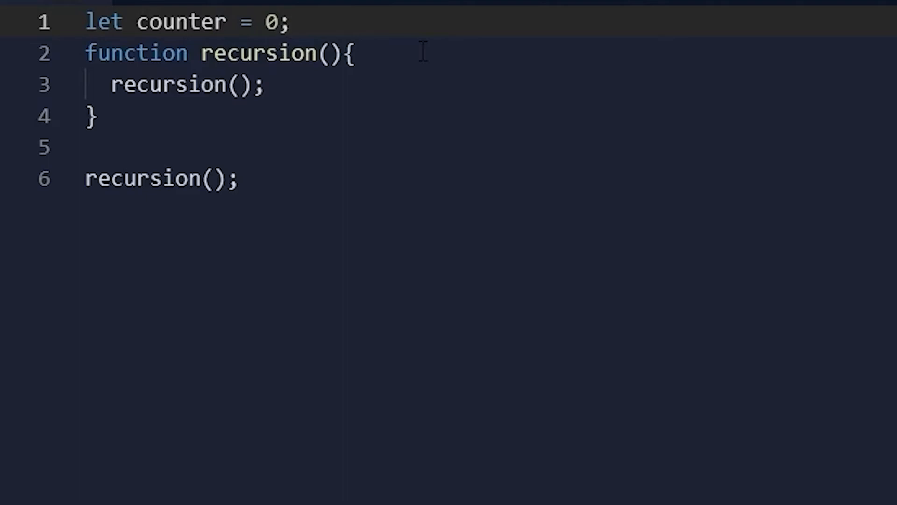
key(Enter)
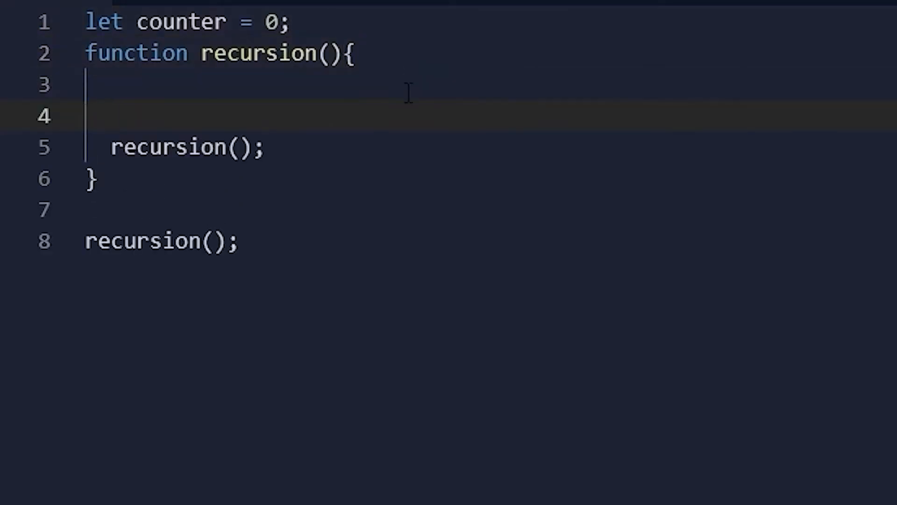
text(counter++;)
text(if(counter )
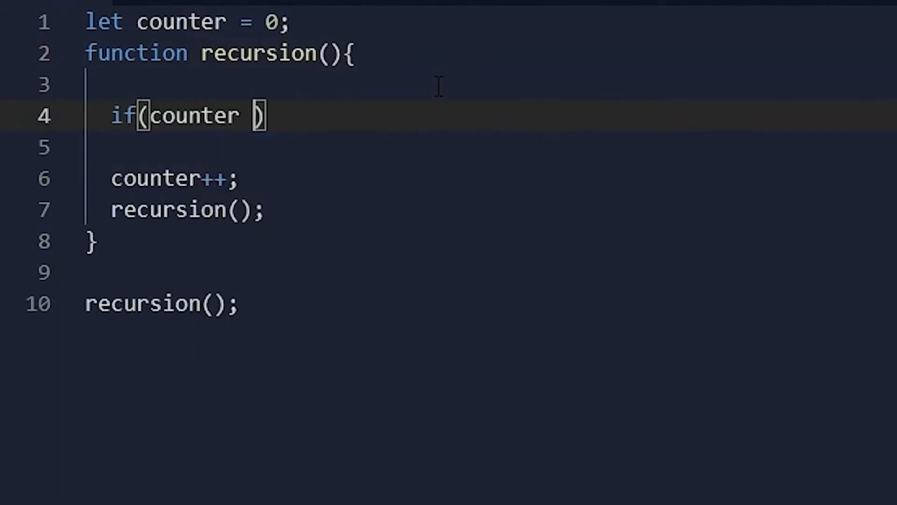
text(> 4)
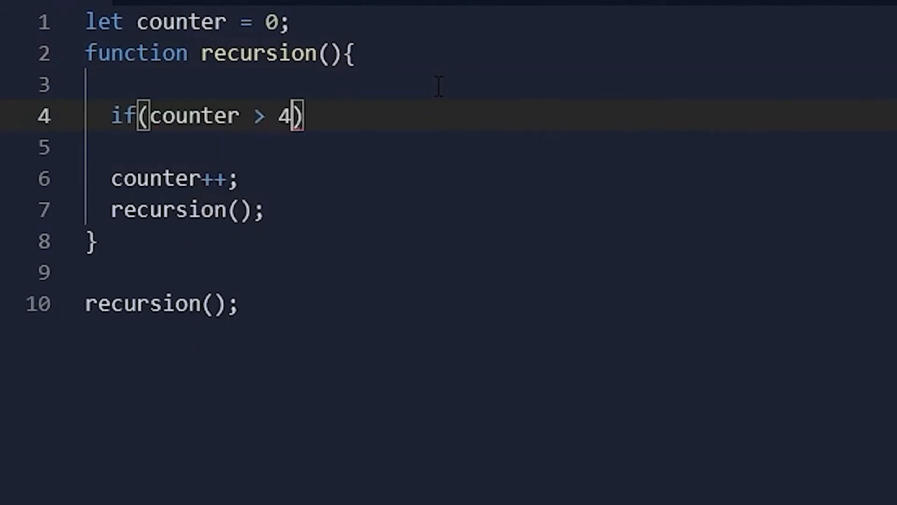
text({)
text(return)
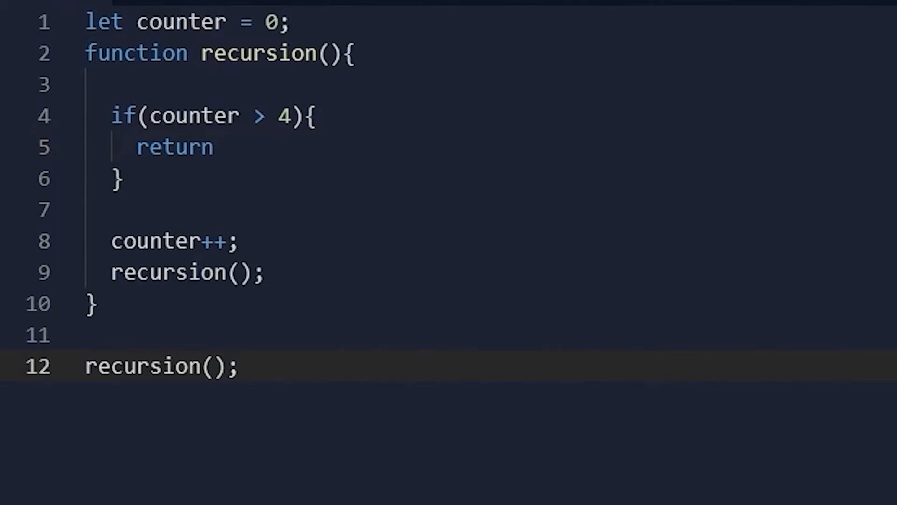
Step: Run the program so the recursion stops once counter exceeds 4
click(461, 19)
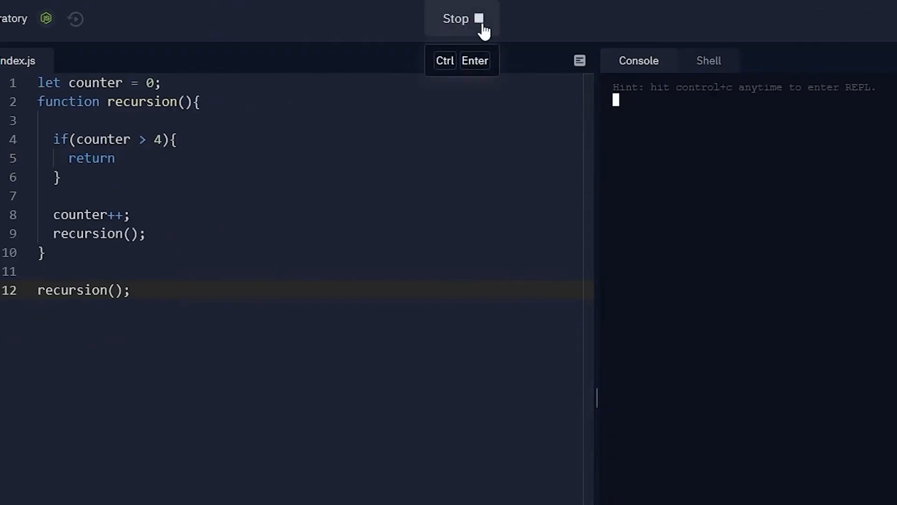
Step: Make the base case return "Hello World!" in the recursion function
click(480, 18)
text( "Hell)
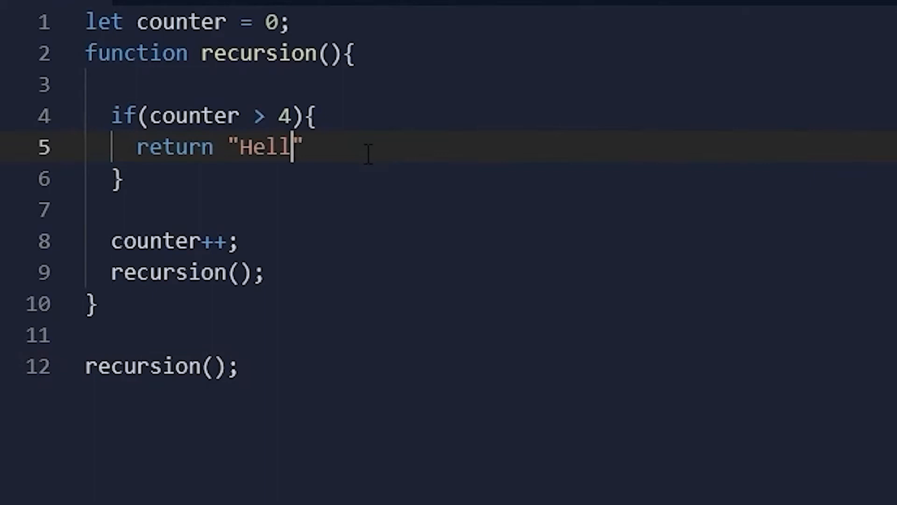
text(o World!)
click(490, 273)
text(return )
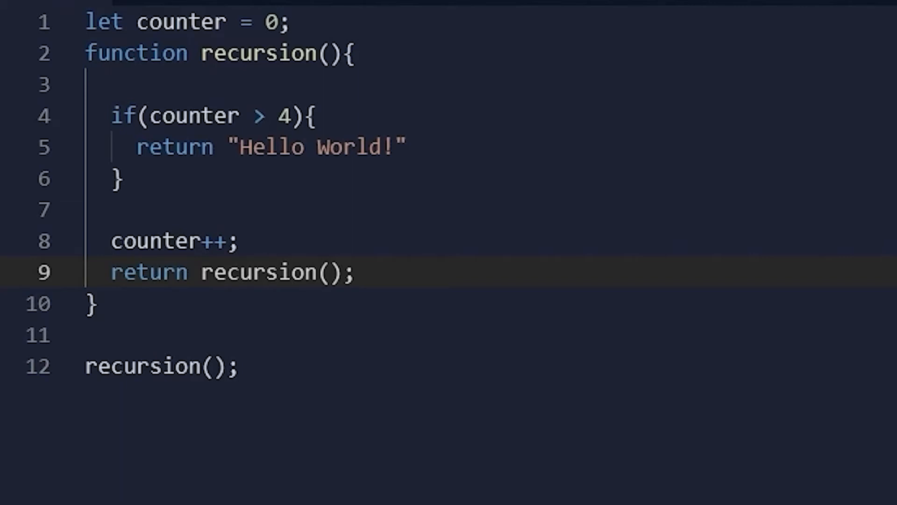
click(461, 18)
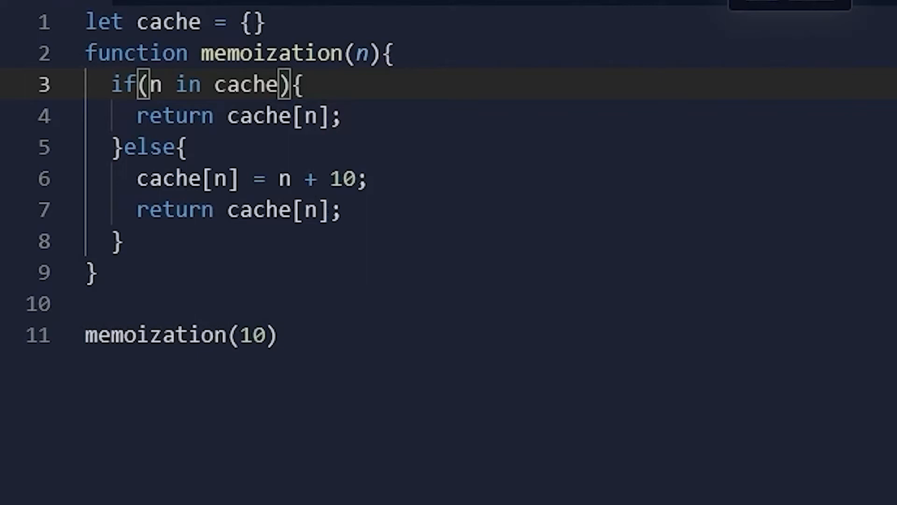
Step: Run the memoization program twice to check its output, then go to the global cache line
click(456, 20)
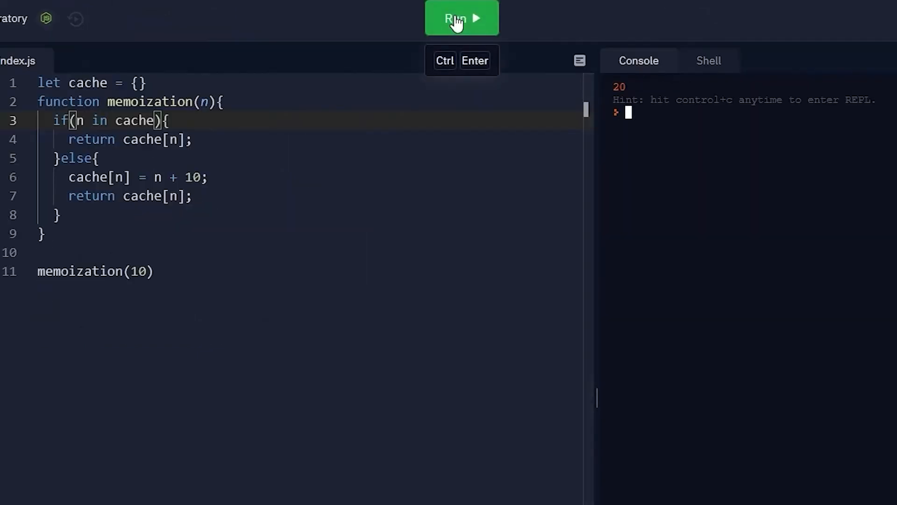
click(459, 19)
text(5)
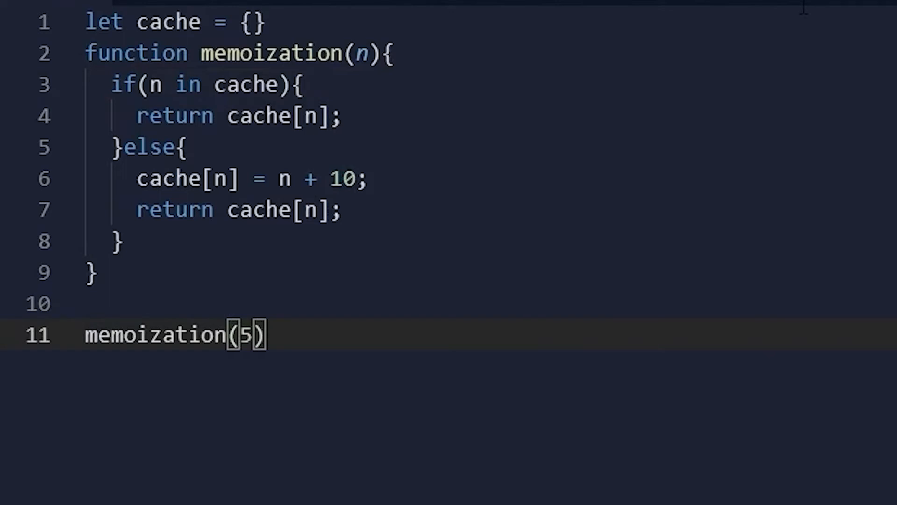
click(458, 19)
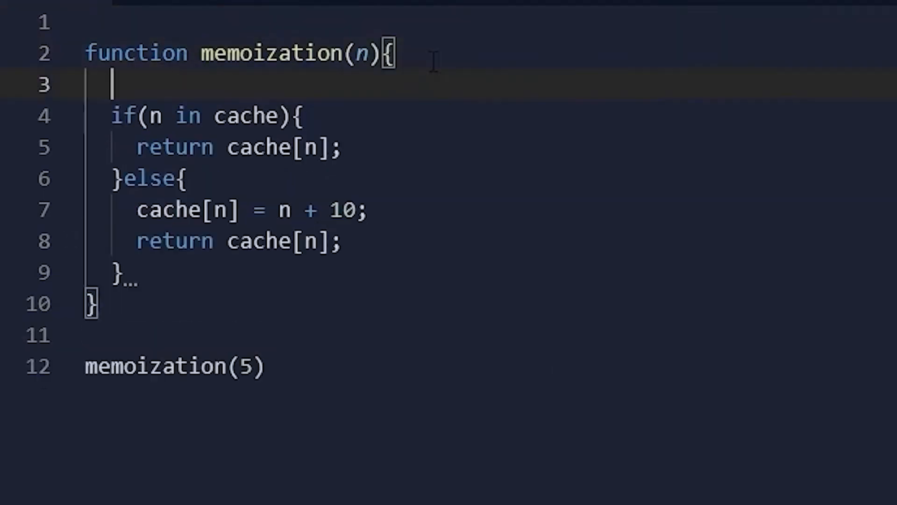
Step: Declare let cache = {} on a blank line inside the memoization function
key(Enter)
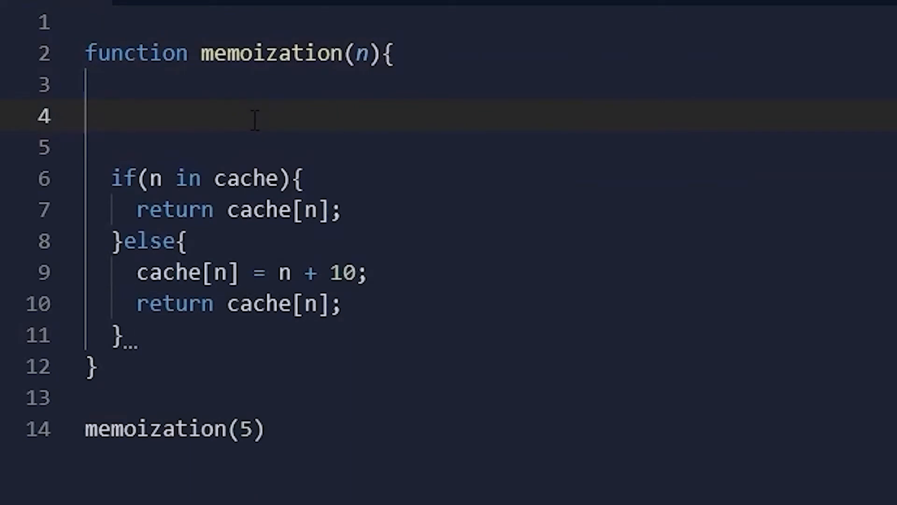
text(let cache = {})
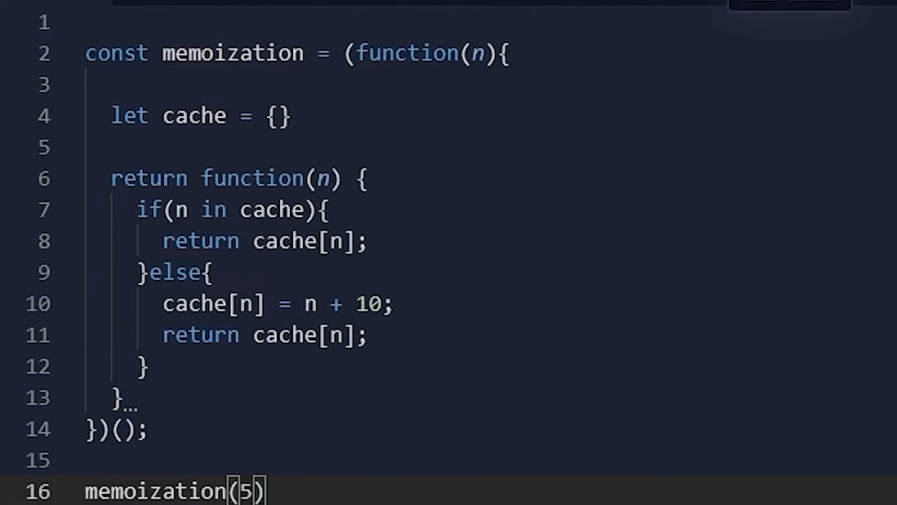
Step: Leave the memoization code for a fresh, empty code file
click(461, 18)
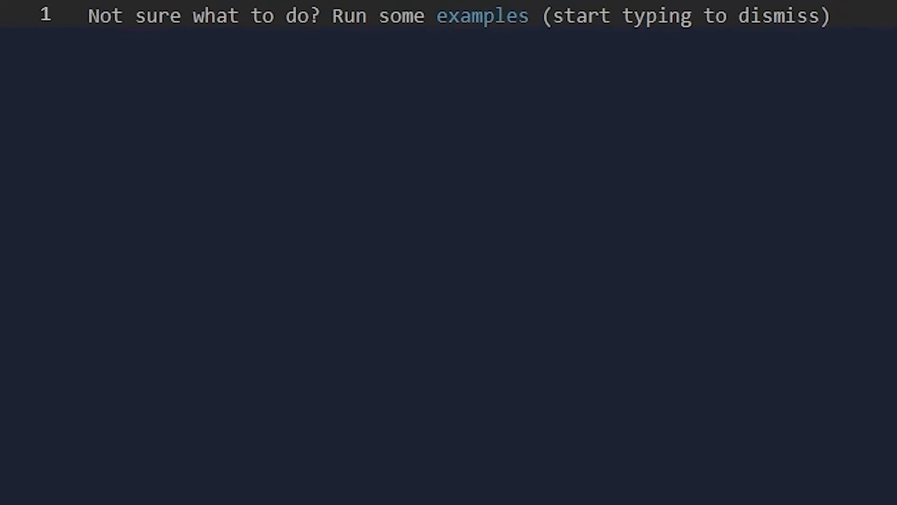
click(84, 15)
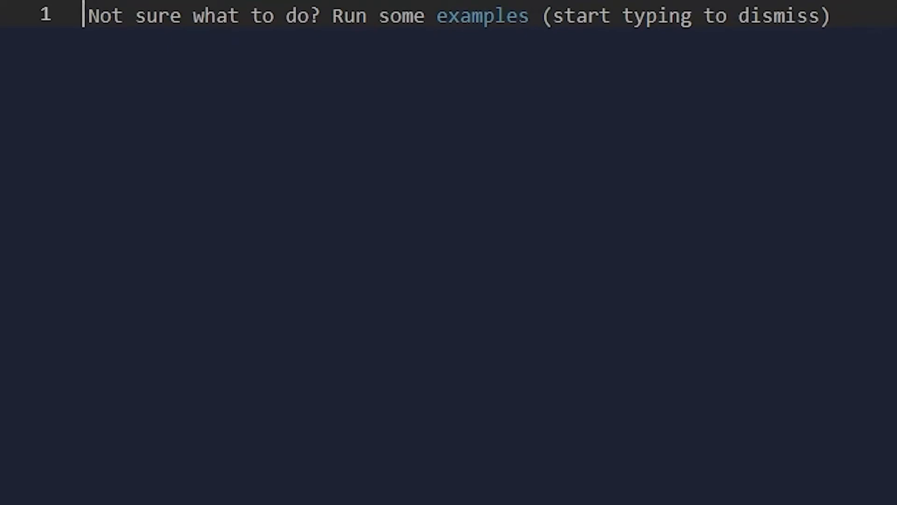
mouse_move(578, 426)
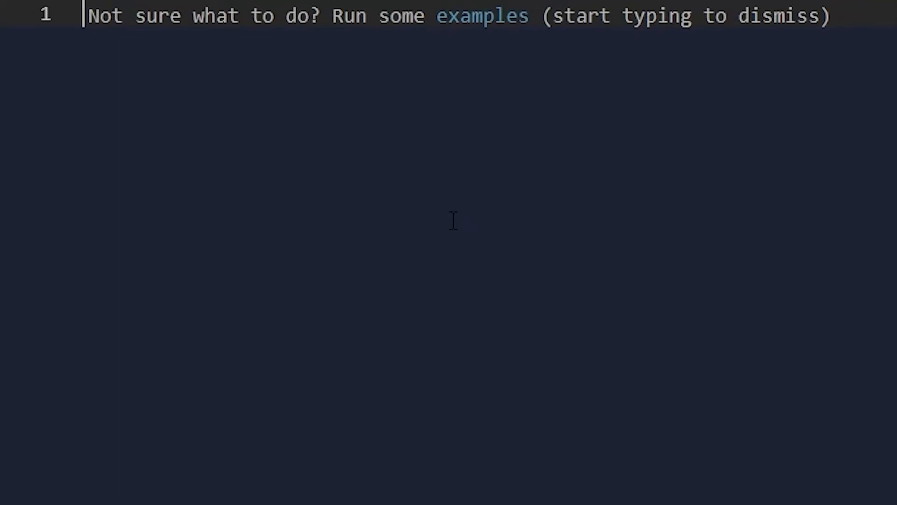
mouse_move(398, 202)
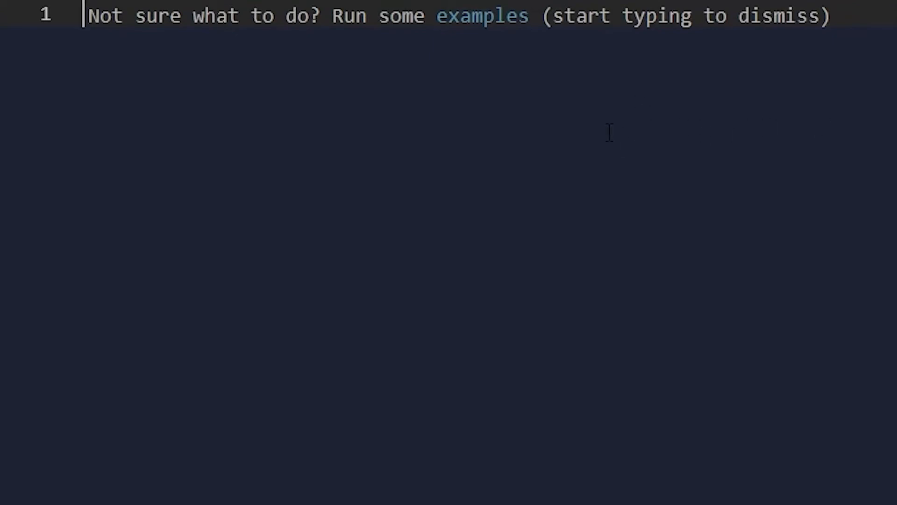
mouse_move(621, 159)
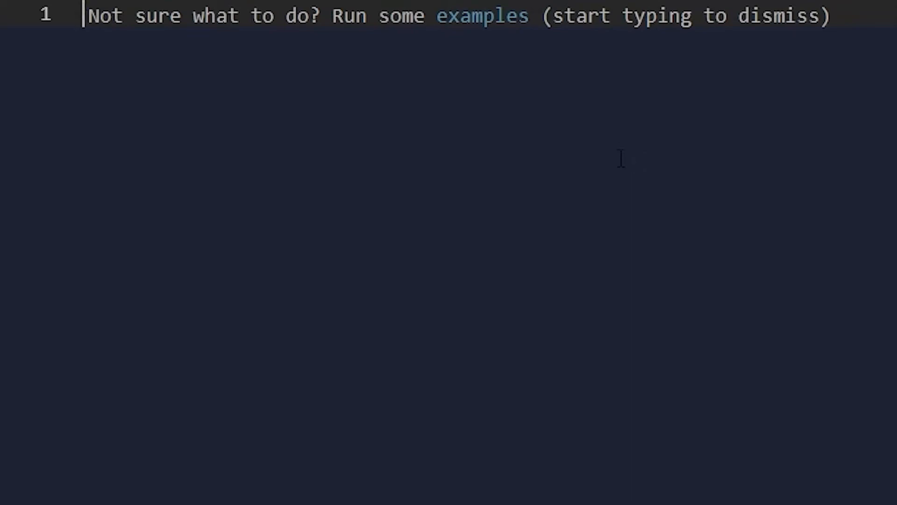
mouse_move(578, 183)
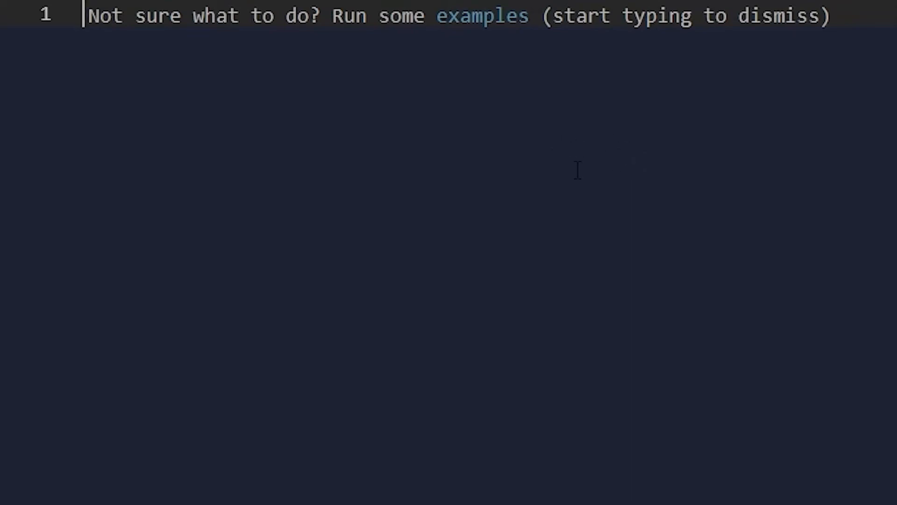
mouse_move(486, 189)
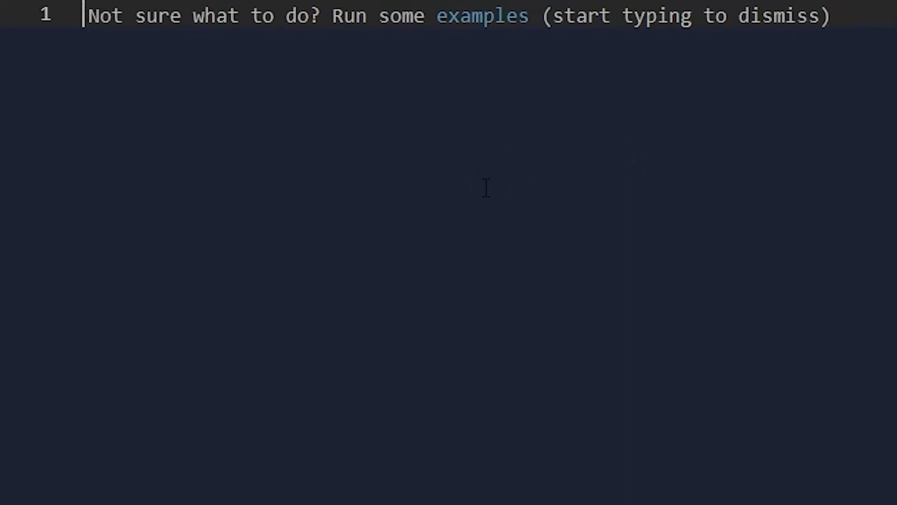
Step: Add a //0, 1, 1, Fibonacci comment and begin fibonacciIterative(n) with let first = 0
text(//0, 1, 1, 2, 3, 5, 8, 13, 21, 34)
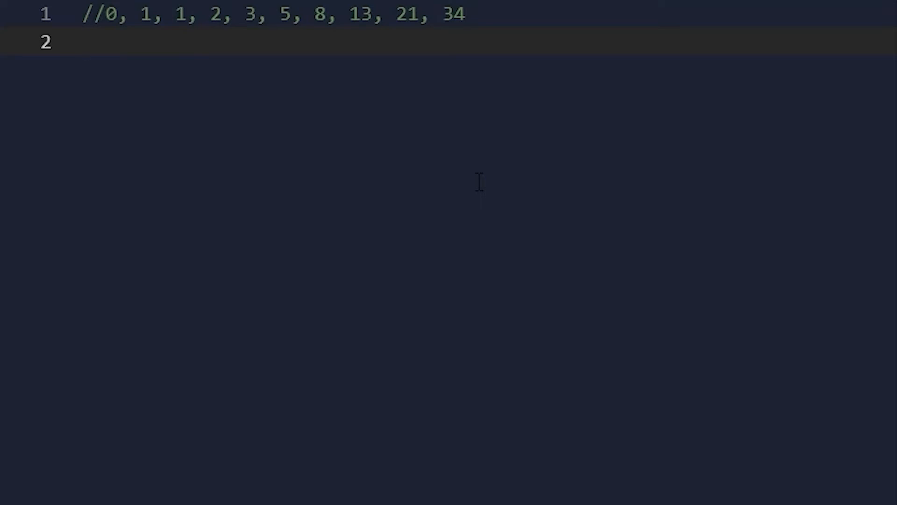
text(function fibonacciIterative(n) {)
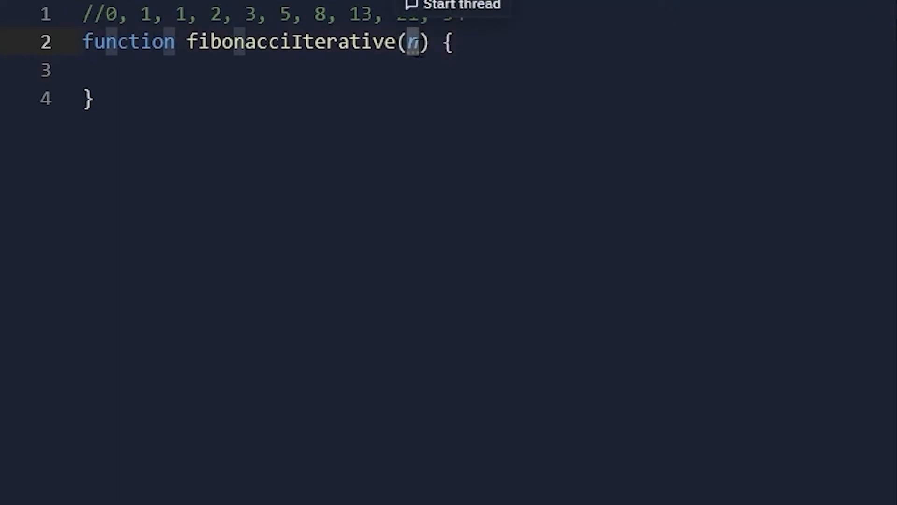
text(let first = 0;)
text(return second;)
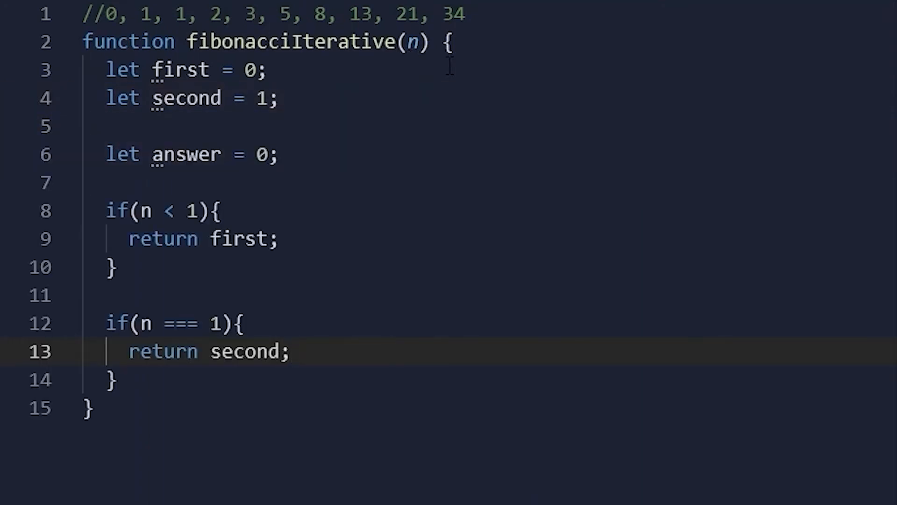
Step: Write the for loop that sums first and second into answer and shifts them
text(for(let i = 1; i < n; i++){)
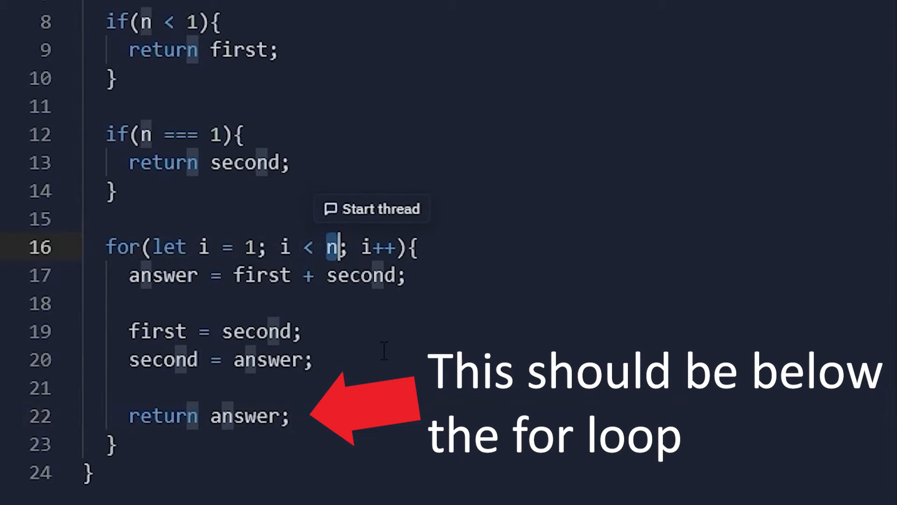
mouse_move(445, 403)
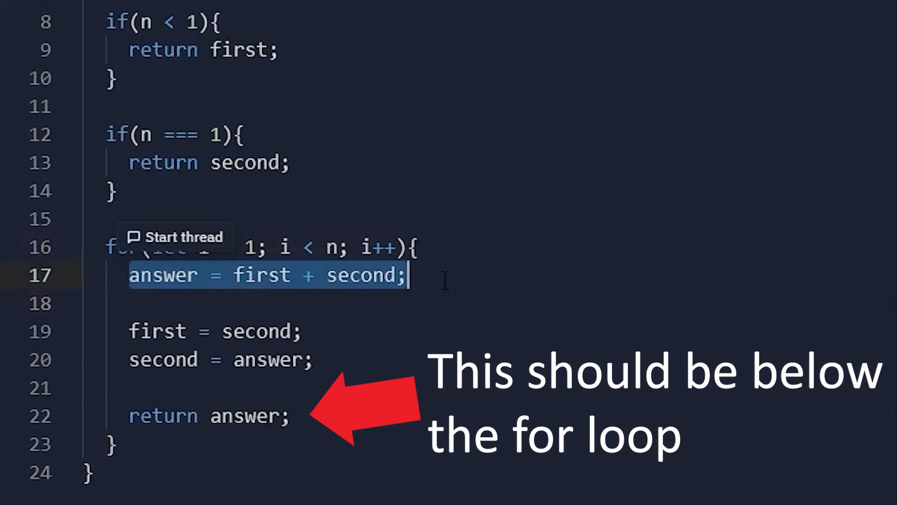
mouse_move(329, 363)
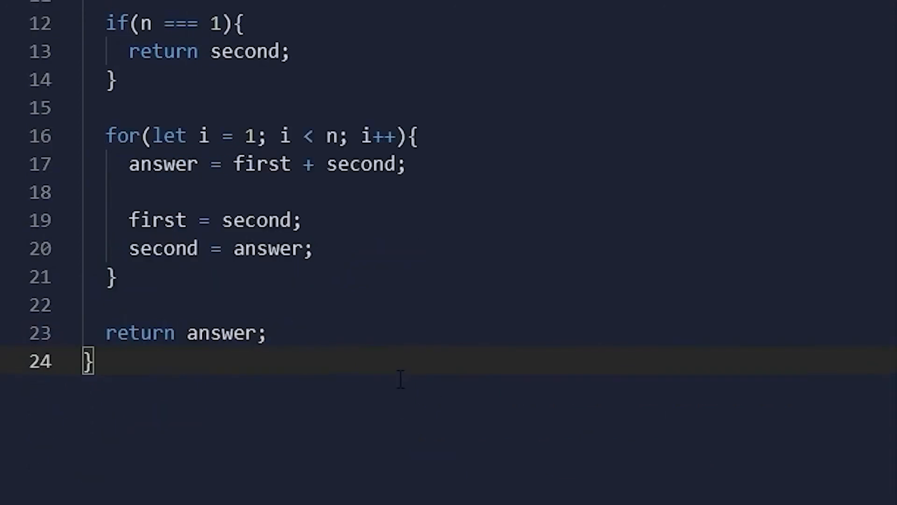
Step: Call fibonacciIterative(7) below the function and run the file, printing 13
key(Enter)
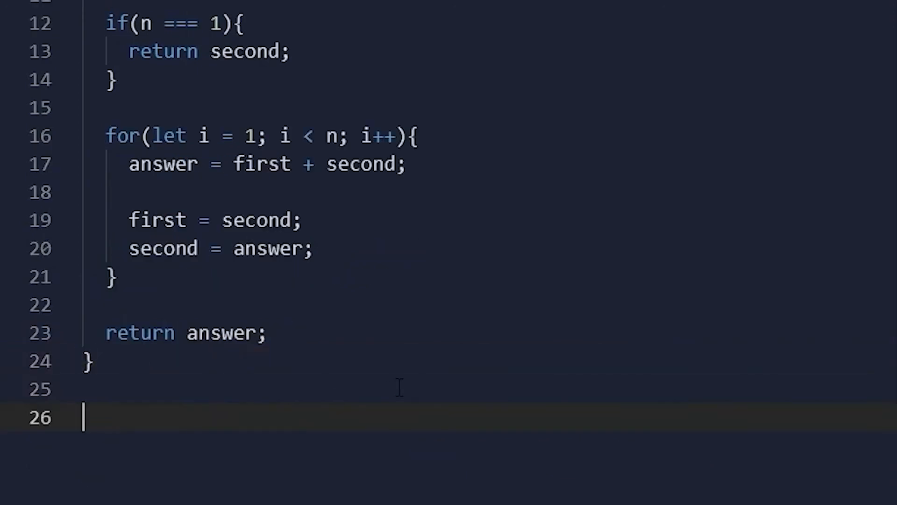
text(fibonacciIterative(7))
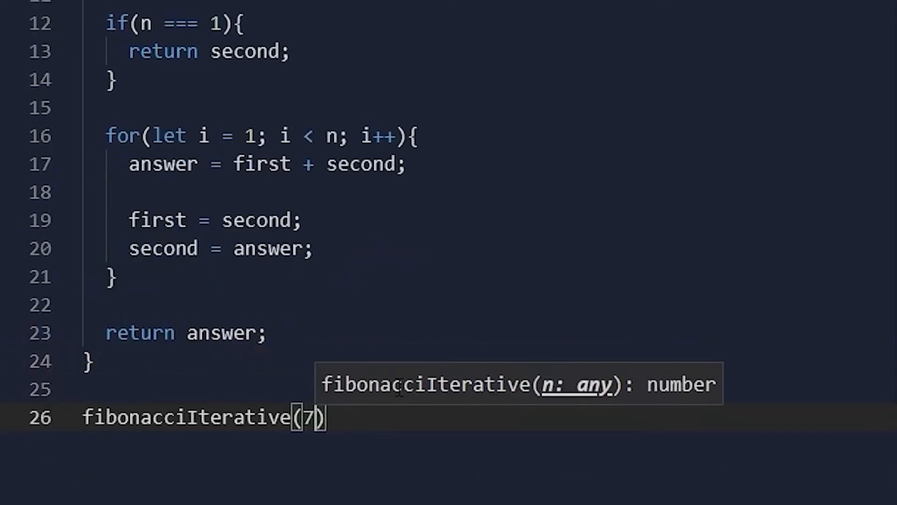
text(;)
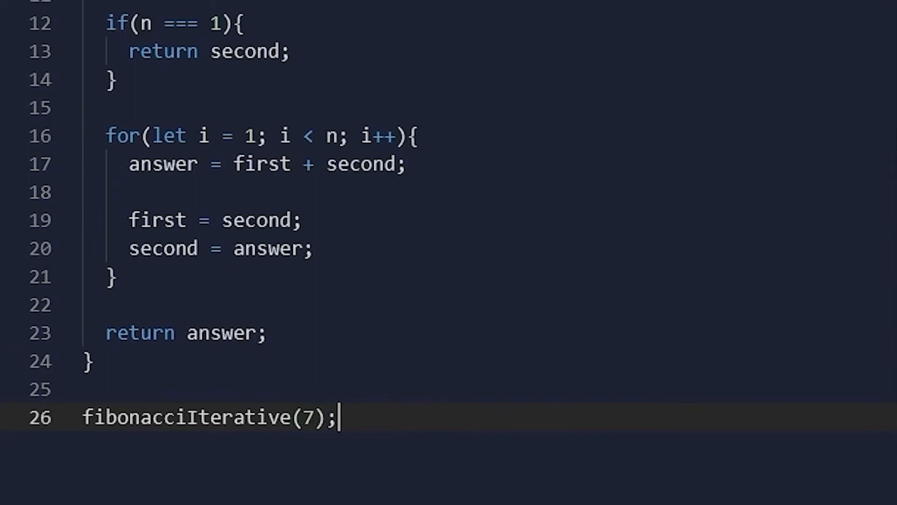
click(419, 9)
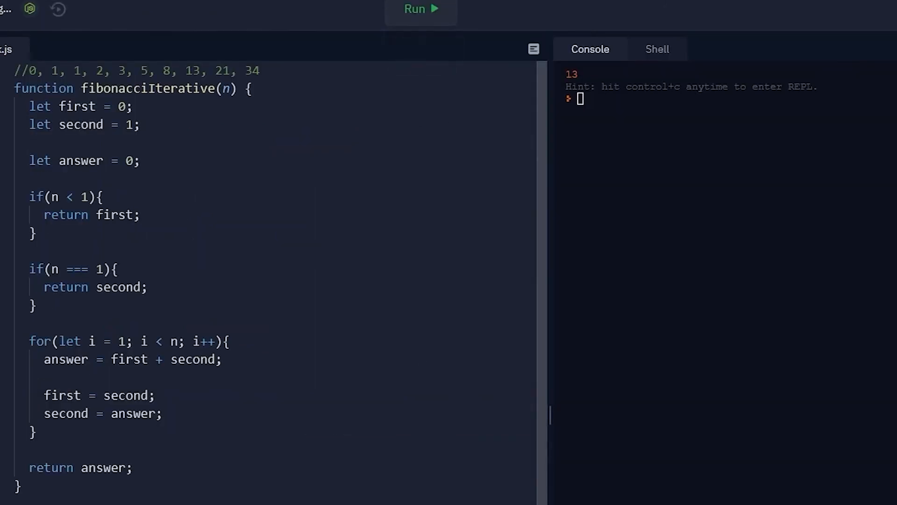
double_click(35, 73)
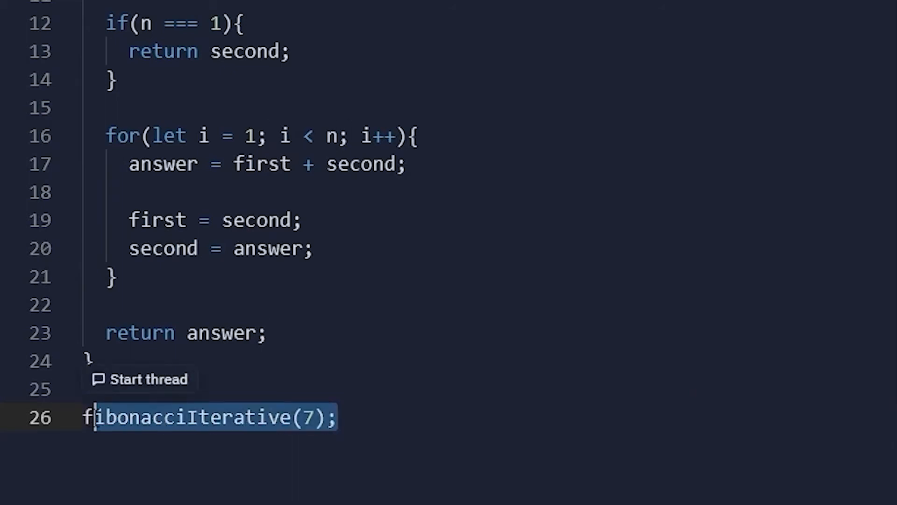
Step: Begin function fibonacciRecursive(n) with an if(n < 2) base case returning n
text(func)
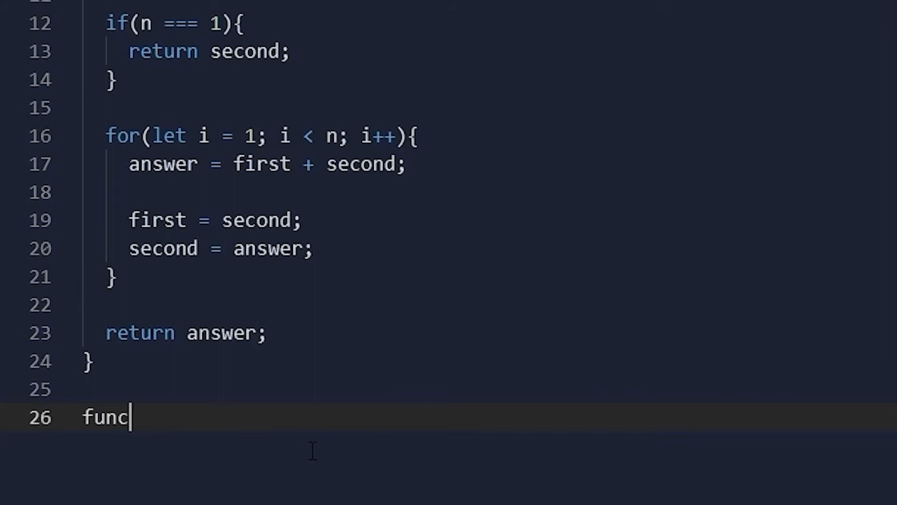
text(tion fibonacciRecursive(n){)
text(if(n < 2){)
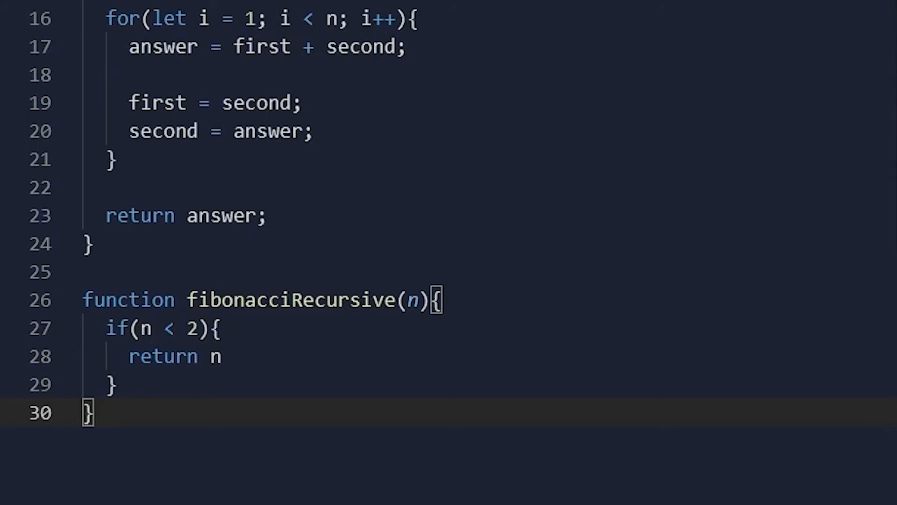
mouse_move(494, 248)
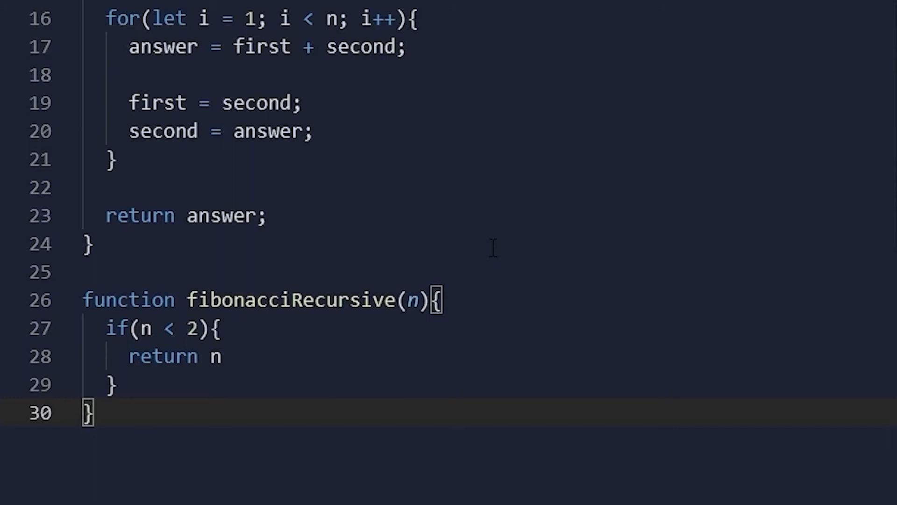
mouse_move(319, 377)
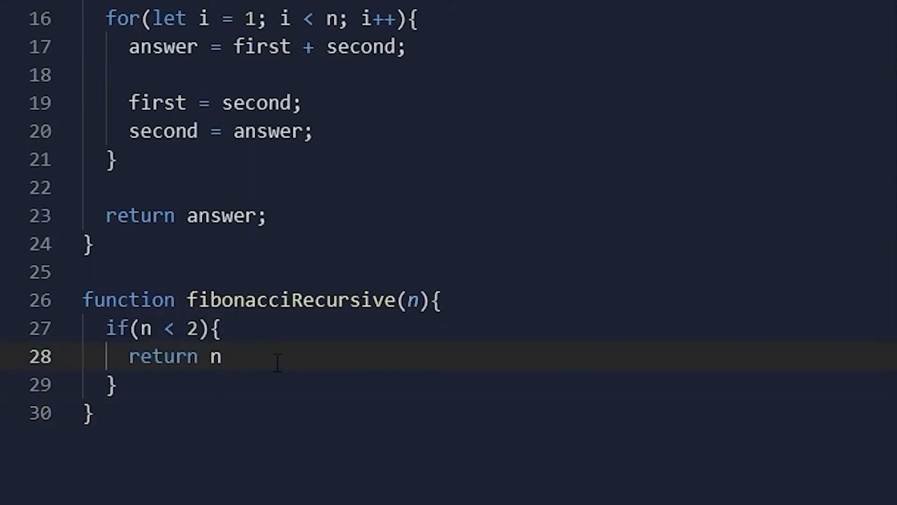
drag(129, 356, 219, 356)
text(return fibonacciRecursive(n - 1) + fibonacciRecursive(n - 2);)
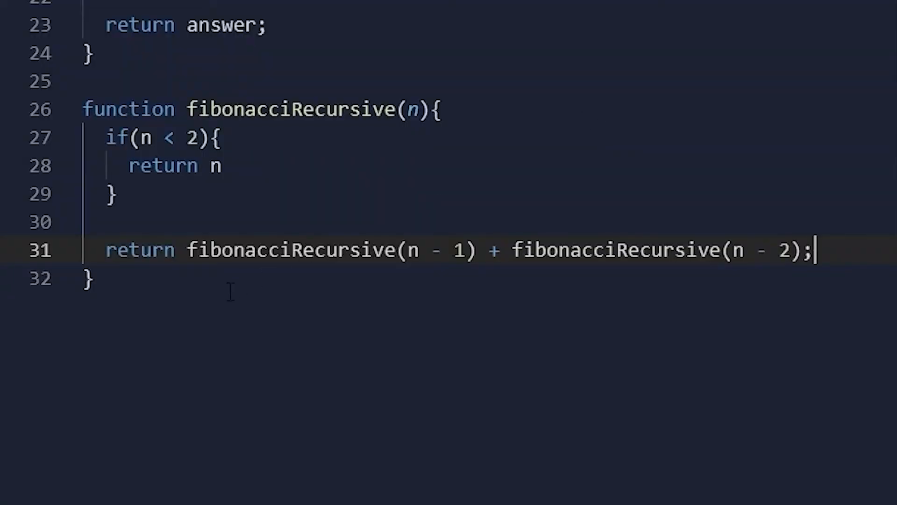
Step: Add blank lines below the completed fibonacciRecursive function
key(Enter)
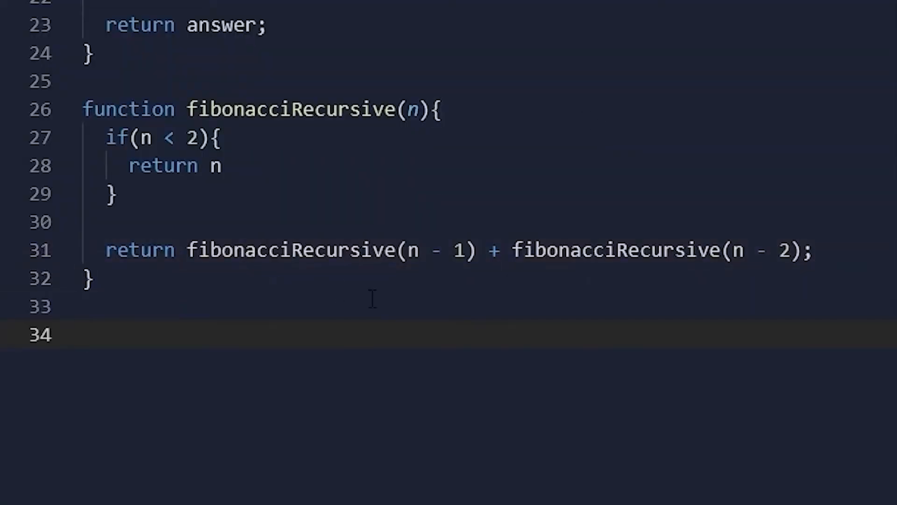
Step: Run the file to check the memoized fibonacciRecursive rewrite
click(417, 9)
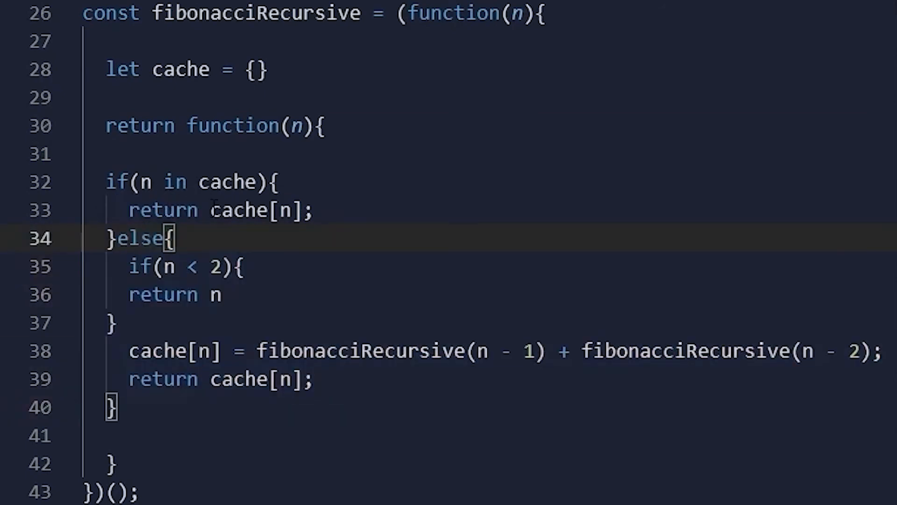
double_click(255, 210)
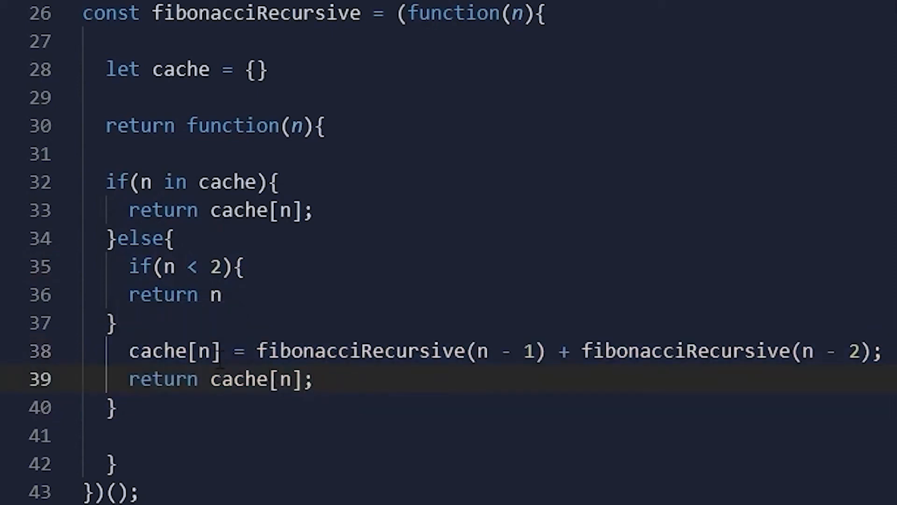
double_click(166, 350)
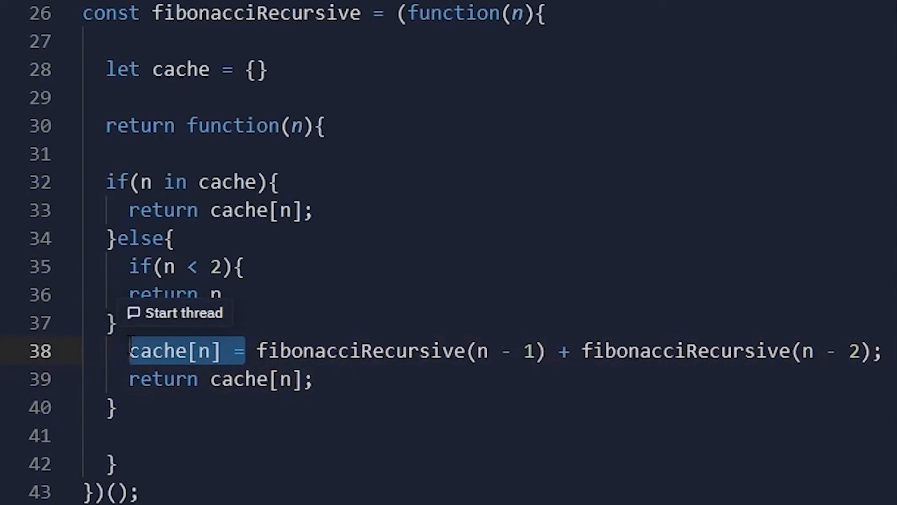
click(318, 379)
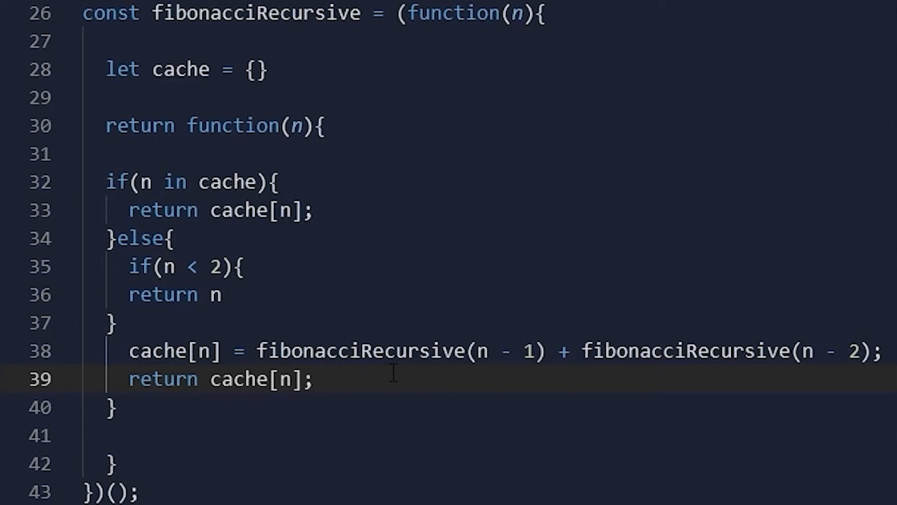
click(318, 379)
text(fibonacciIterative(7);)
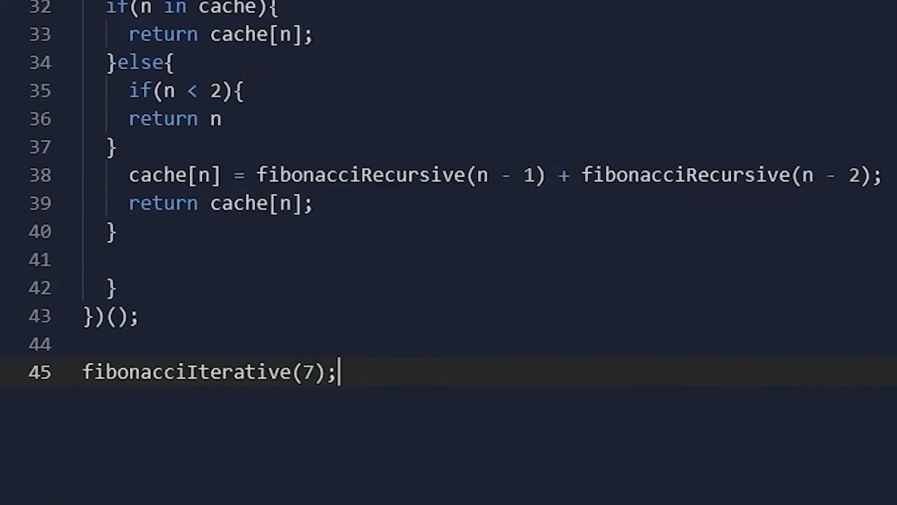
Step: Run the file after adding the fibonacciIterative(7) call
click(418, 9)
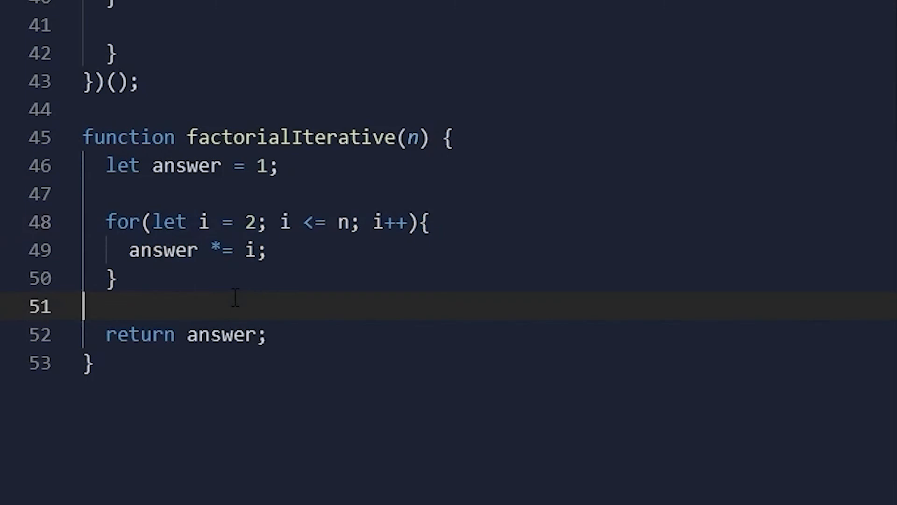
Step: Replace the multiply expression in factorialIterative with 'answer *= i;' and scroll to the recursive version
drag(198, 223, 261, 223)
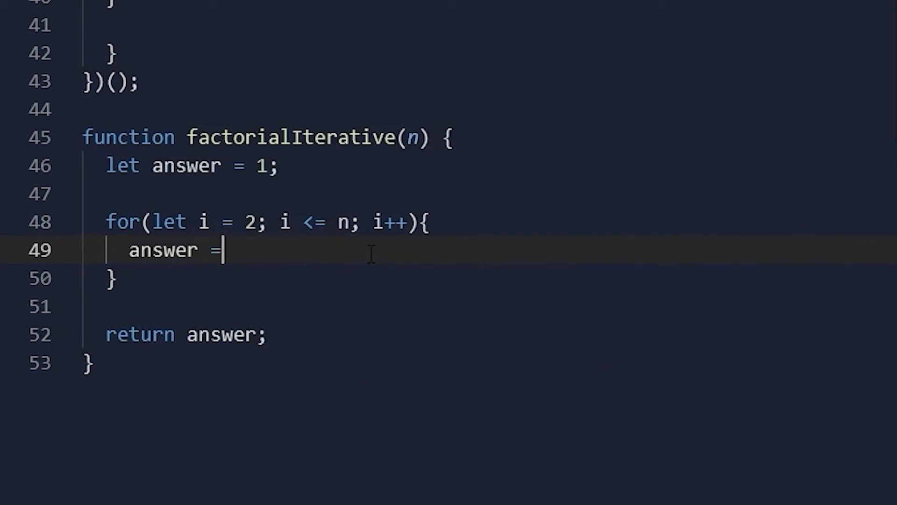
text(*= i;)
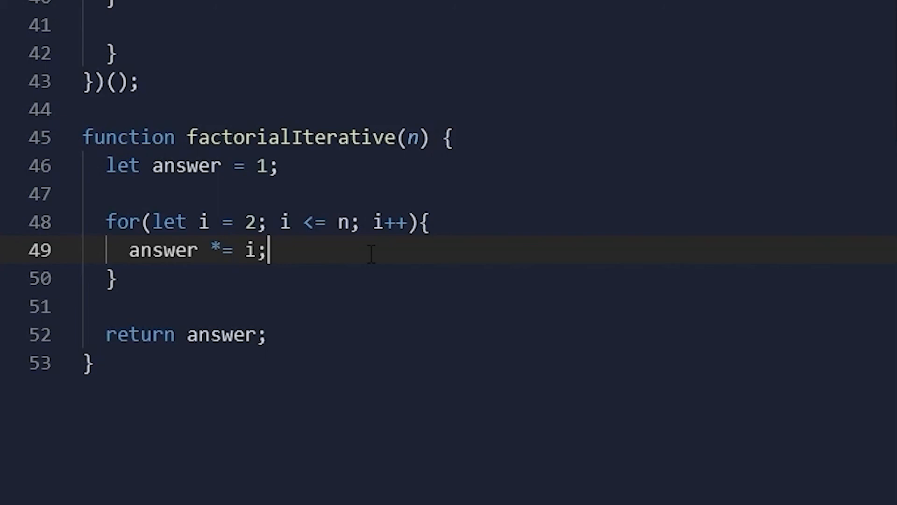
scroll(down, 3)
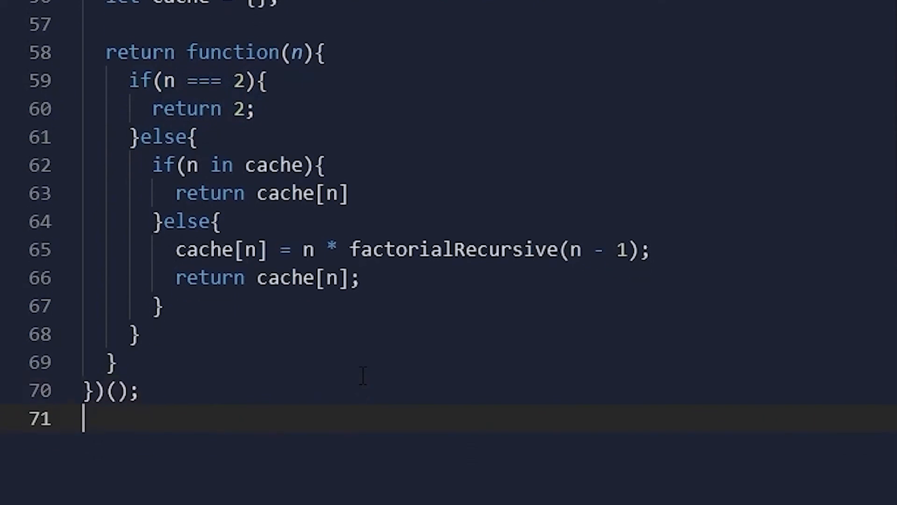
Step: Call factorialRecursive at the end of the file and run it so the console prints 120
text(factorialRecursive(3))
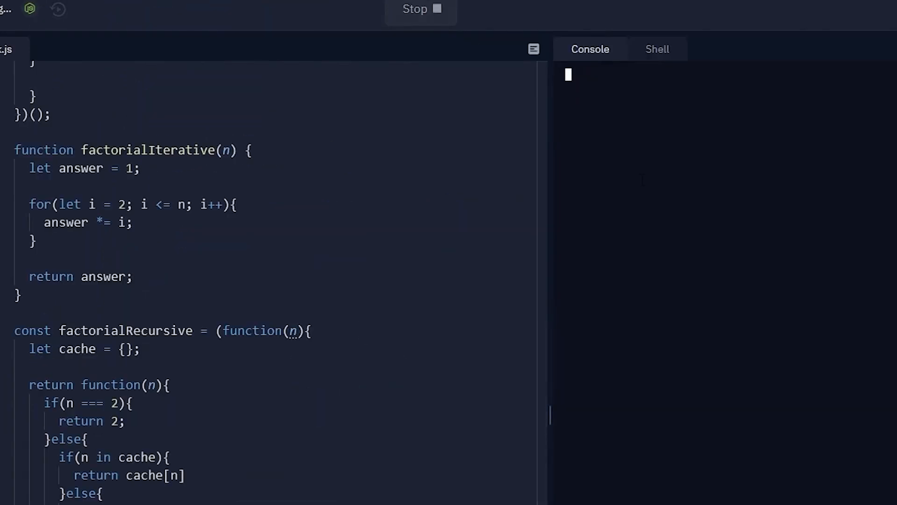
click(420, 9)
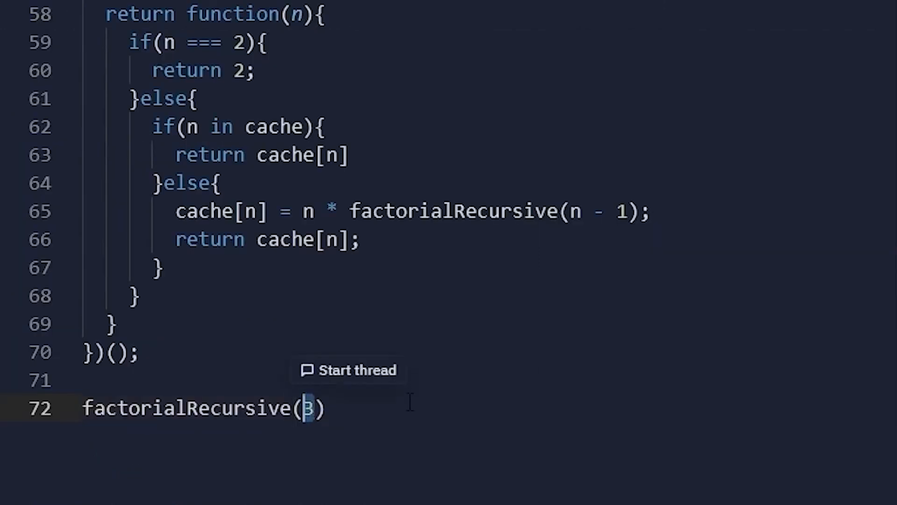
click(417, 9)
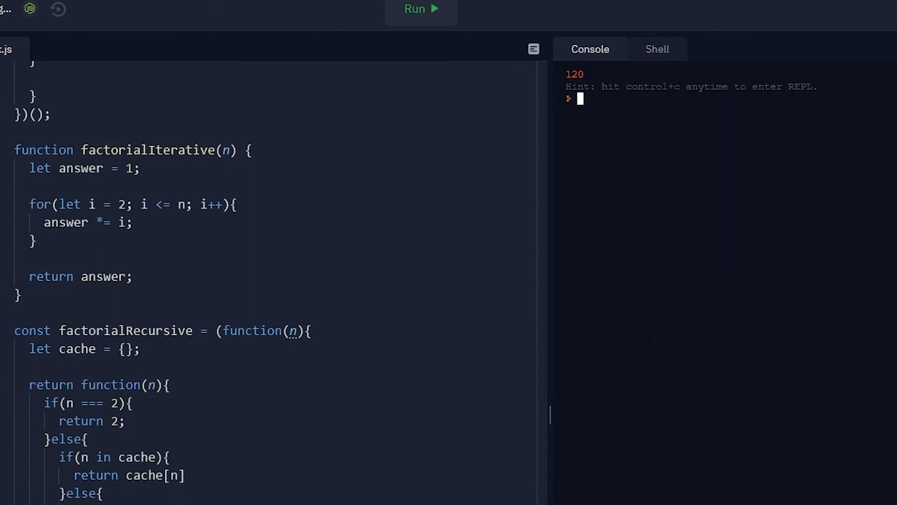
mouse_move(658, 331)
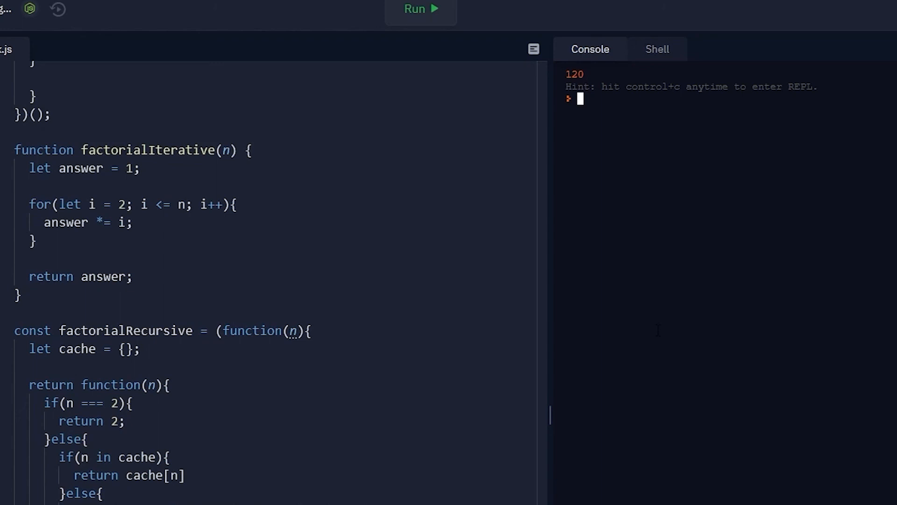